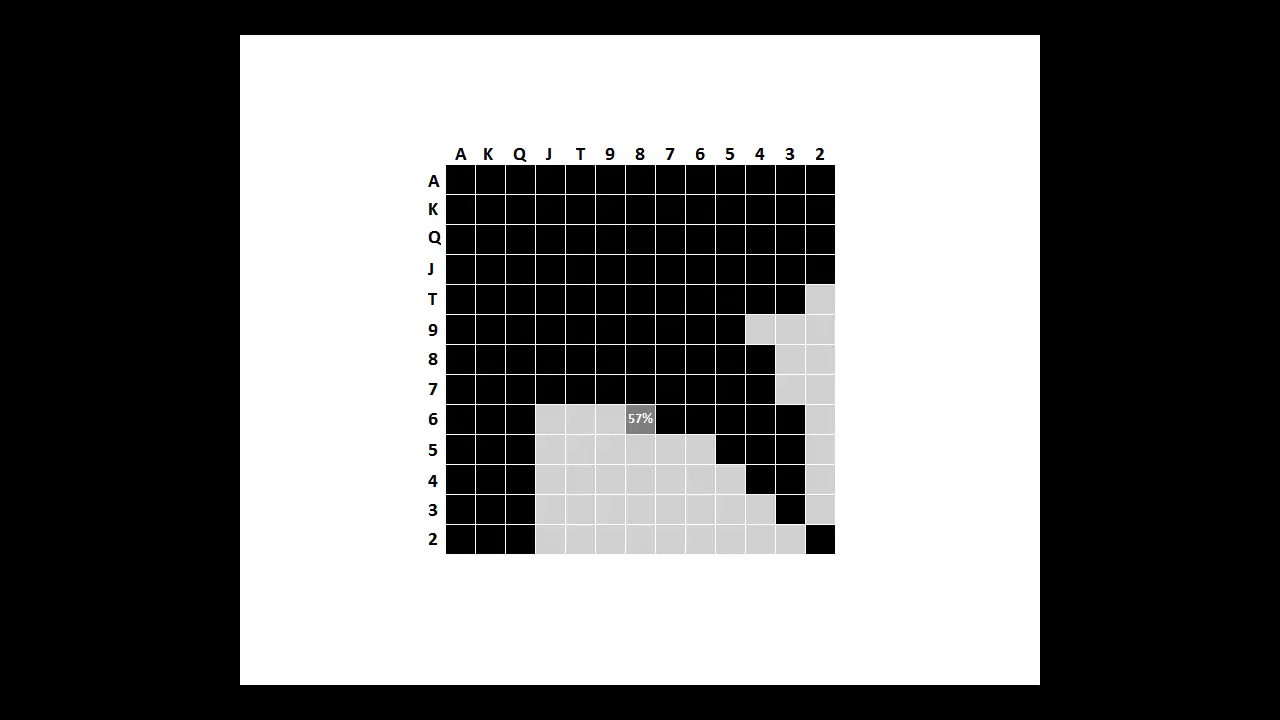
Switch from the 76s hand chart slide to the check–check–bet 100 game tree
{"action": "left_click", "coordinate": [640, 418]}
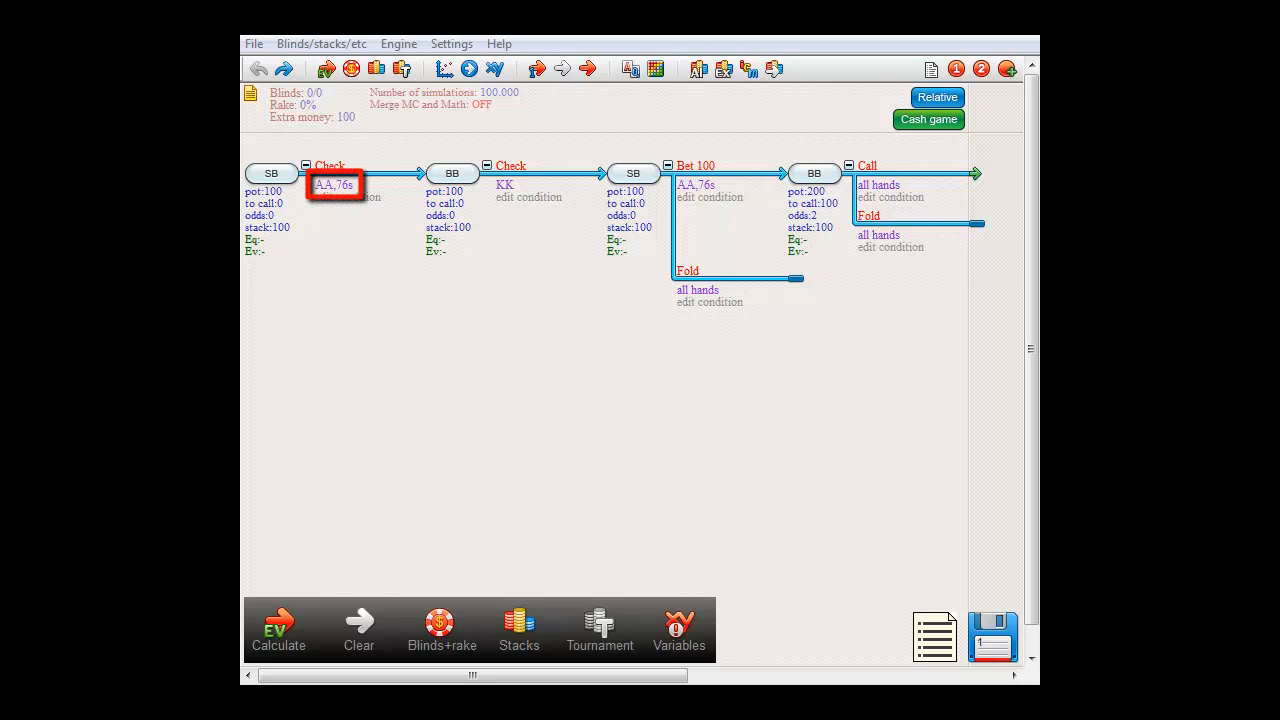
{"action": "left_click", "coordinate": [504, 184]}
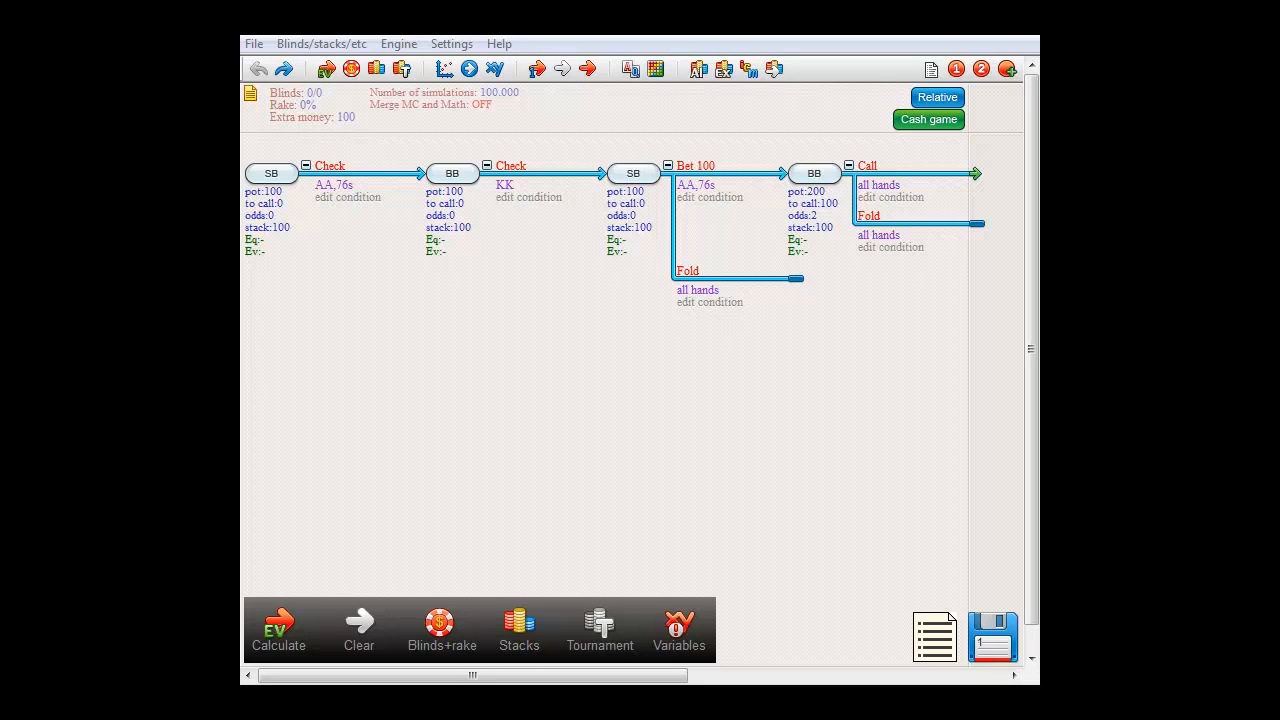
Tie 76s in SB's Bet 100 range to variable 1 as its weight and finish editing
{"action": "double_click", "coordinate": [934, 636]}
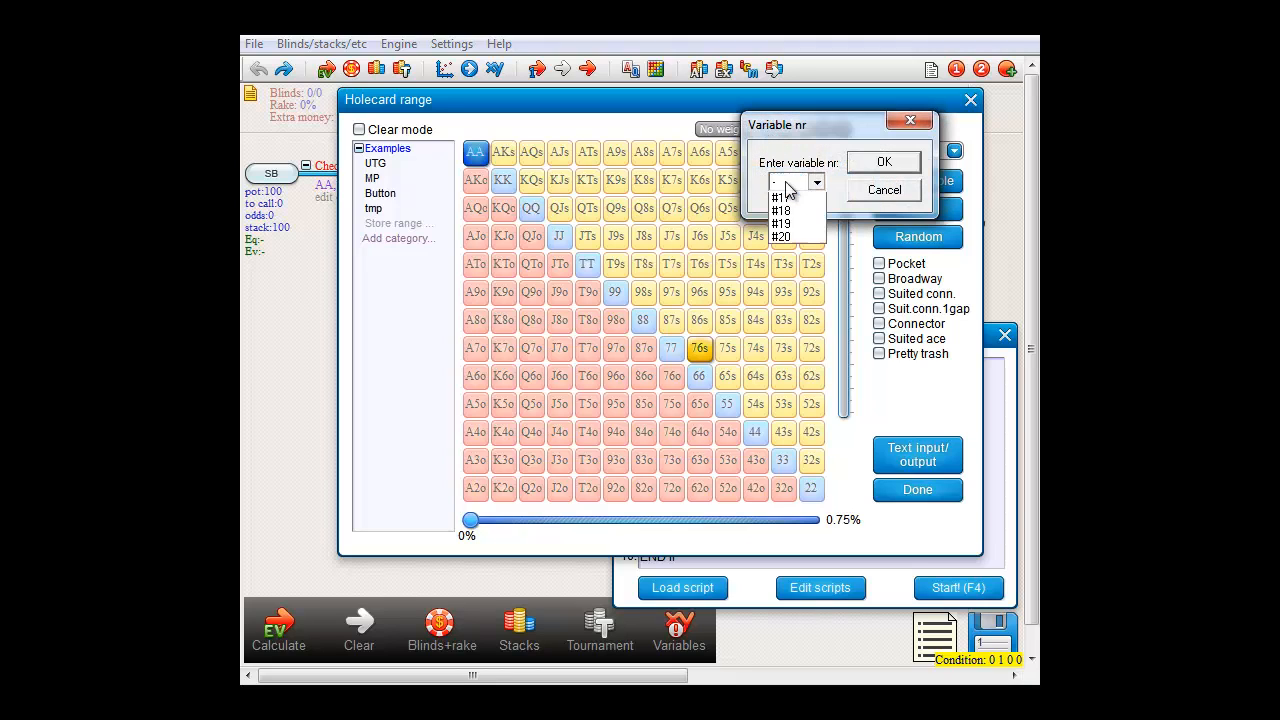
{"action": "left_click", "coordinate": [884, 190]}
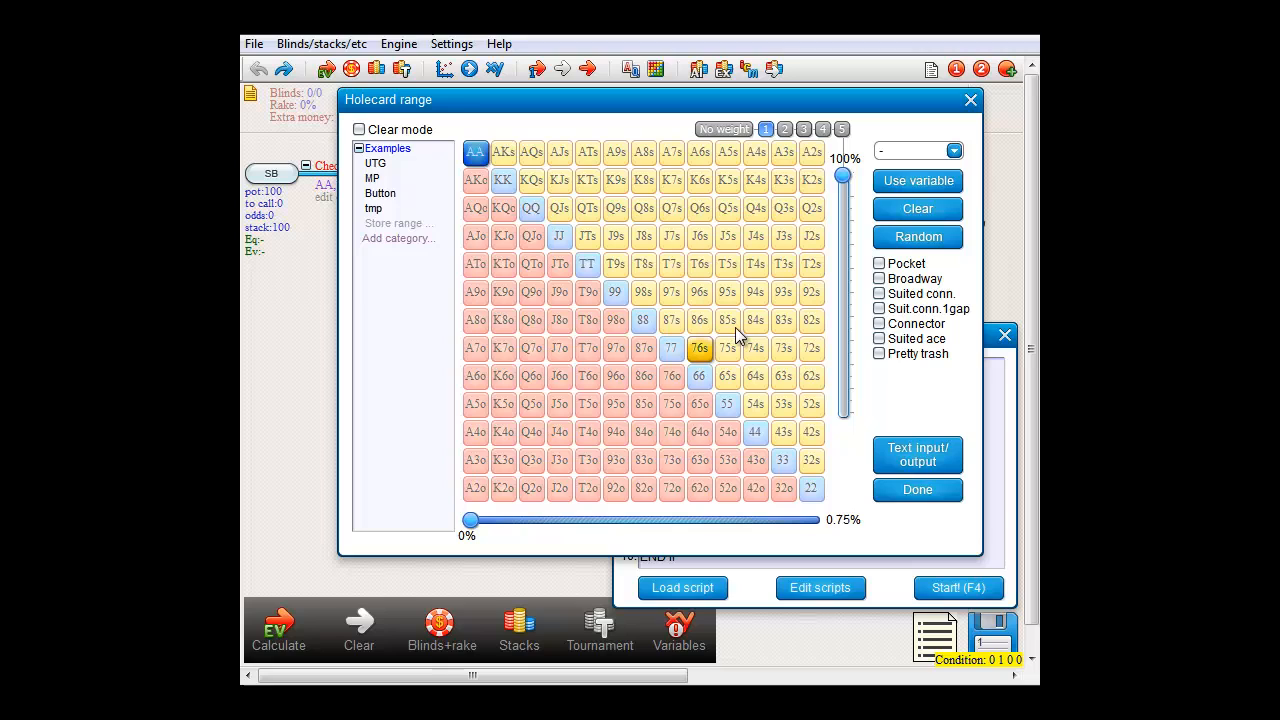
{"action": "left_click", "coordinate": [698, 348]}
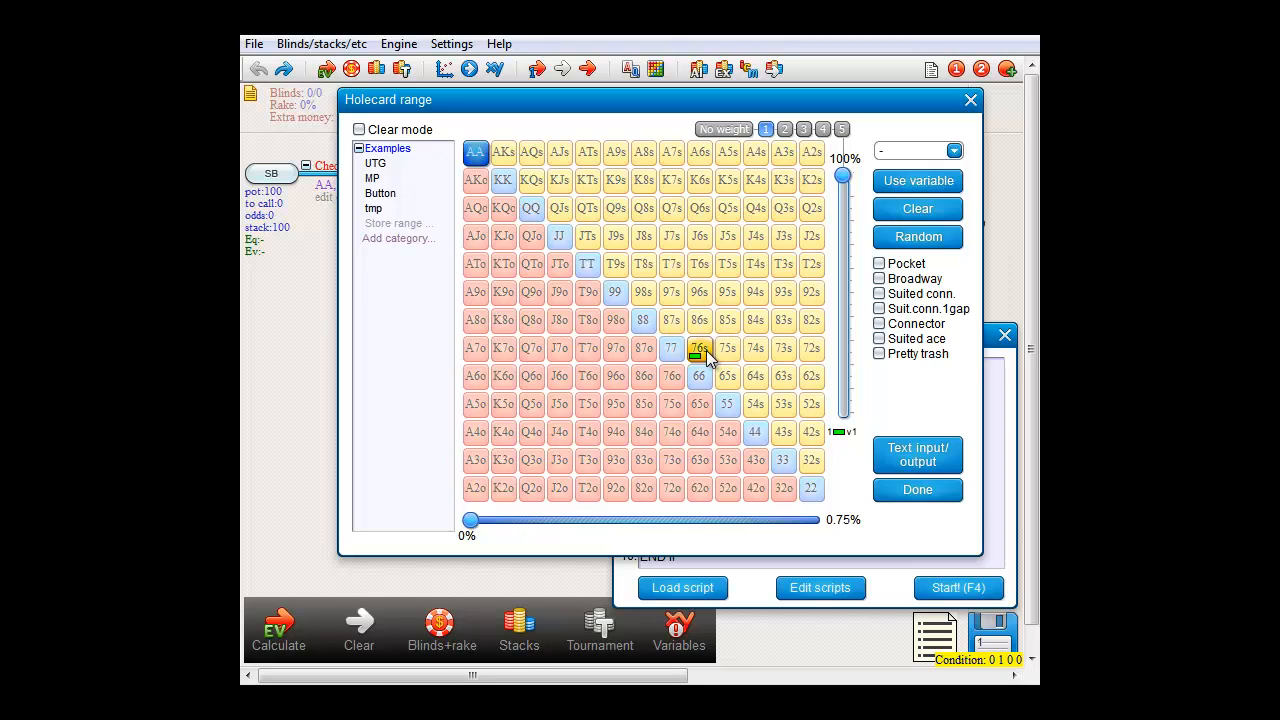
{"action": "left_click", "coordinate": [916, 488]}
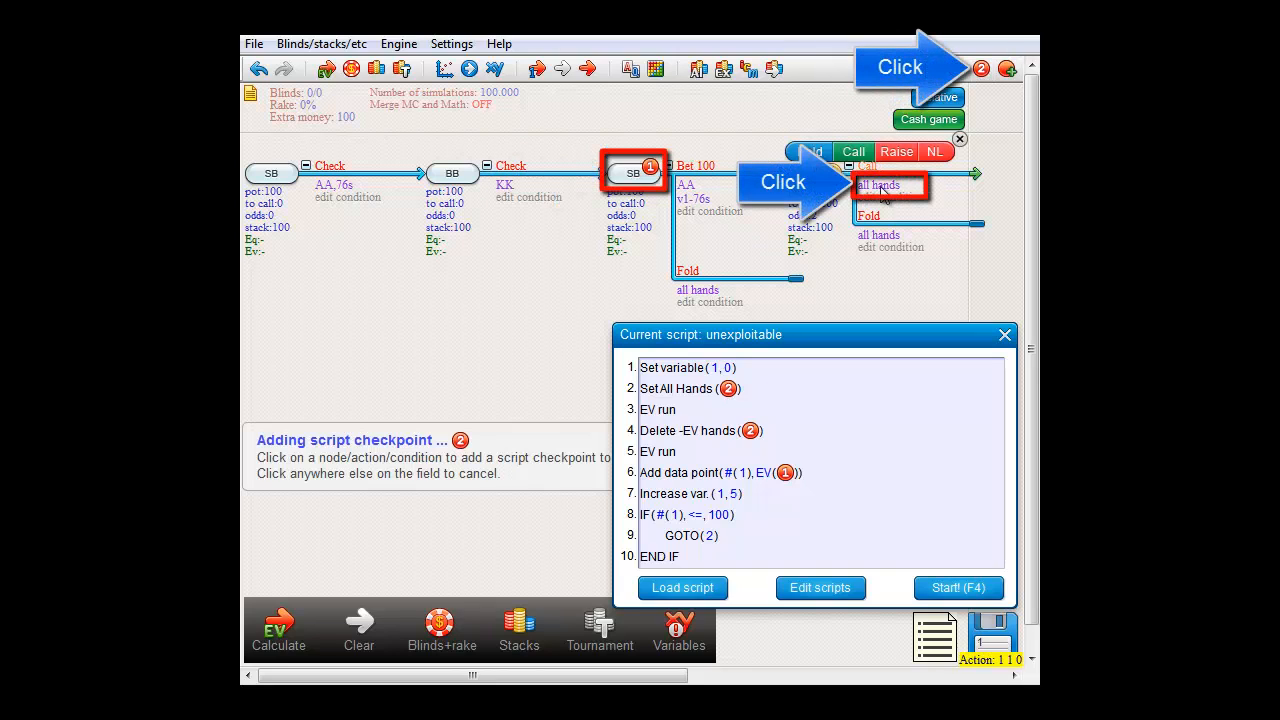
Add script checkpoints on SB's bet node and BB's call 'all hands' condition
{"action": "left_click", "coordinate": [880, 186]}
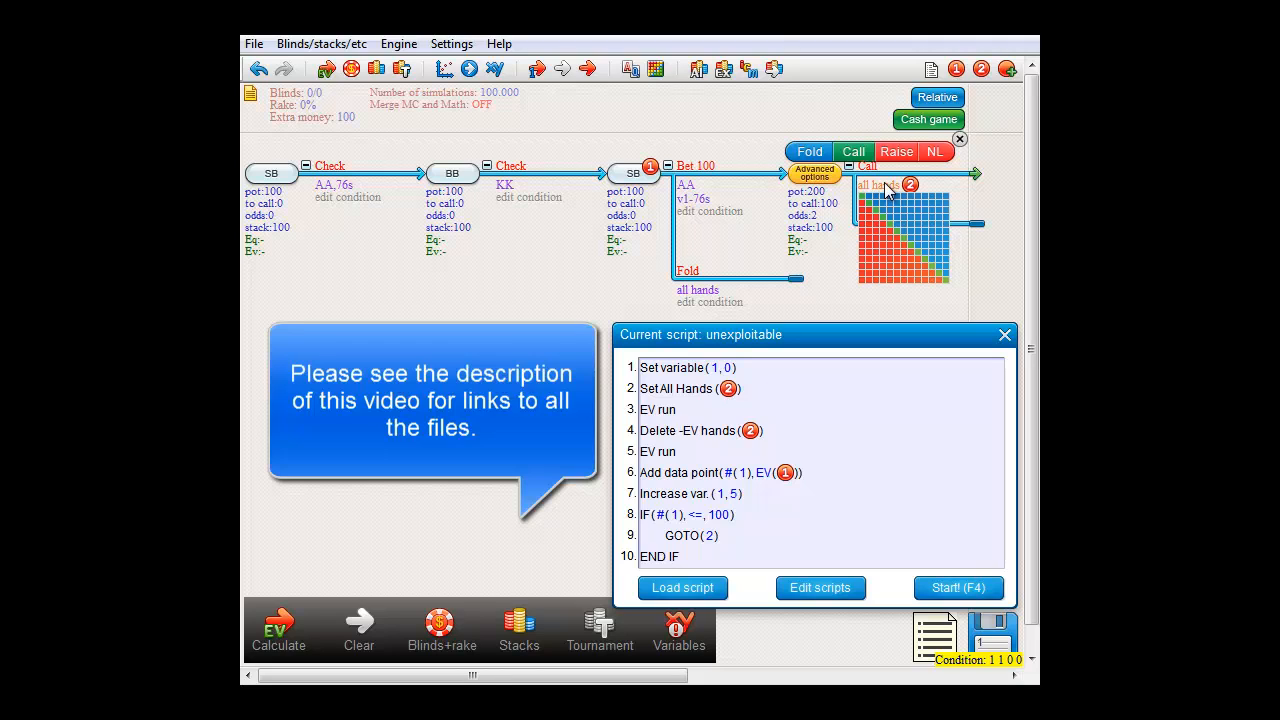
{"action": "left_click", "coordinate": [958, 138]}
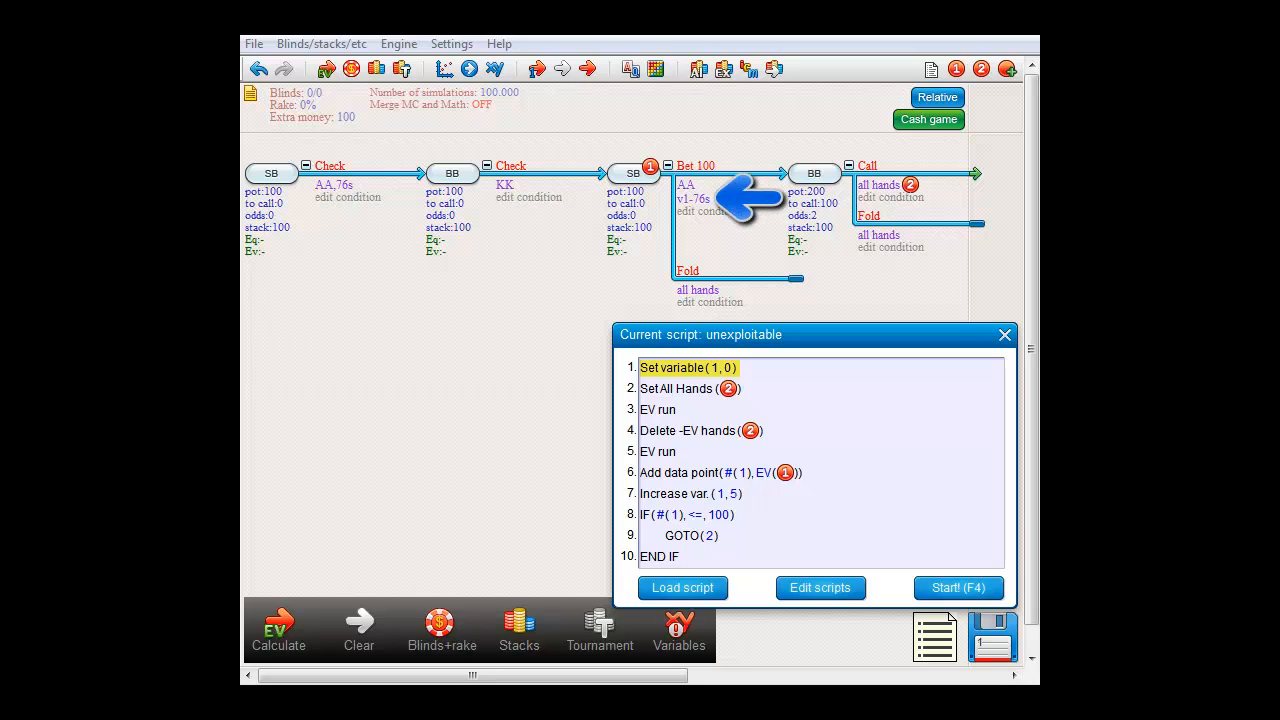
{"action": "left_click", "coordinate": [690, 388]}
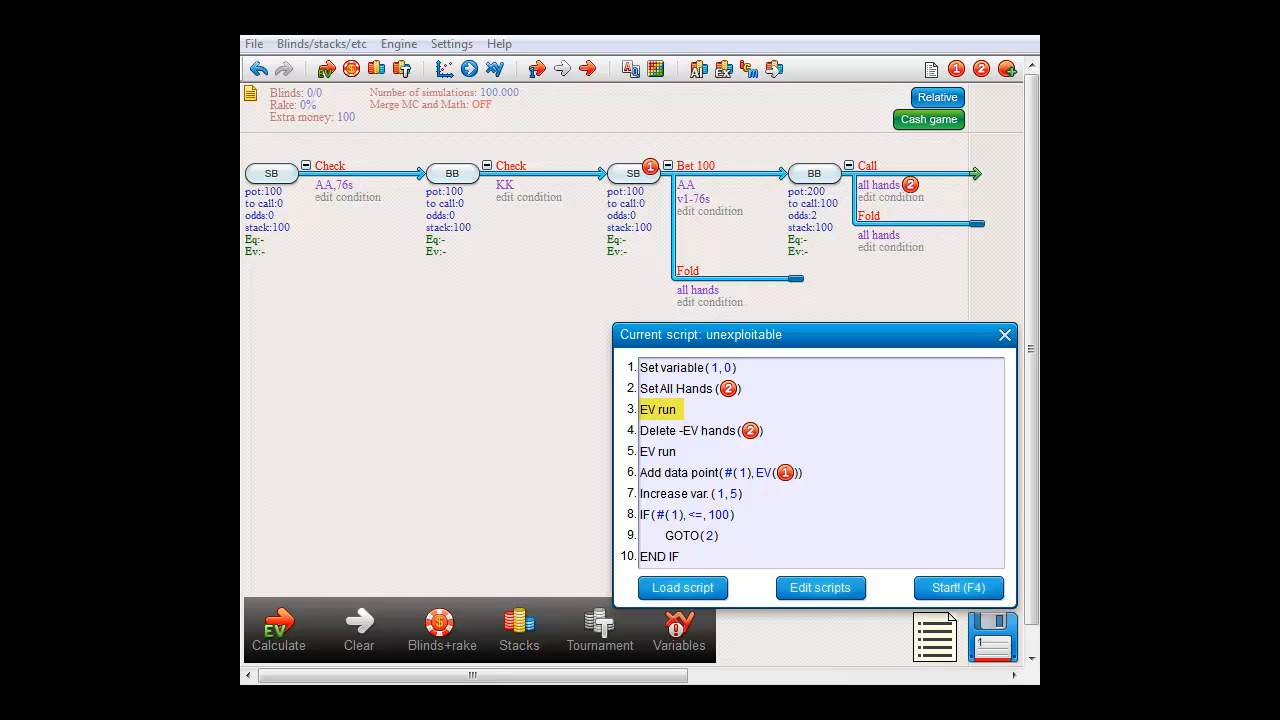
{"action": "left_click", "coordinate": [700, 430]}
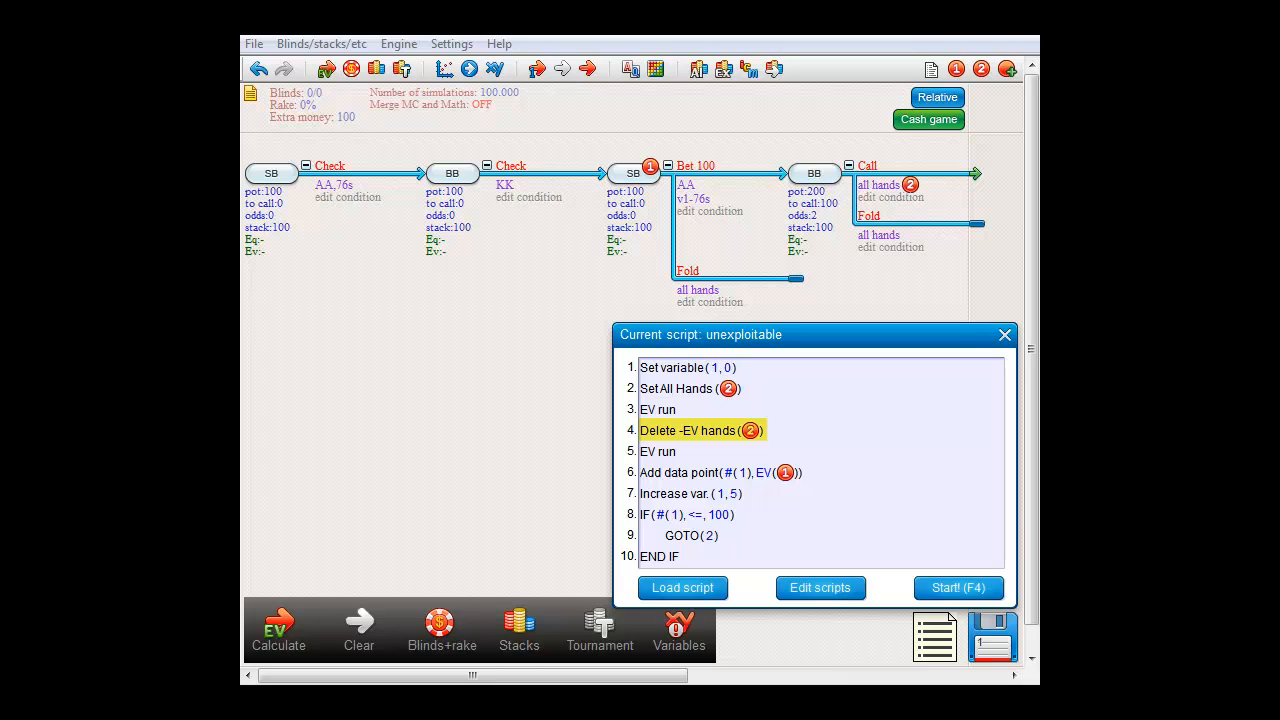
{"action": "left_click", "coordinate": [658, 452]}
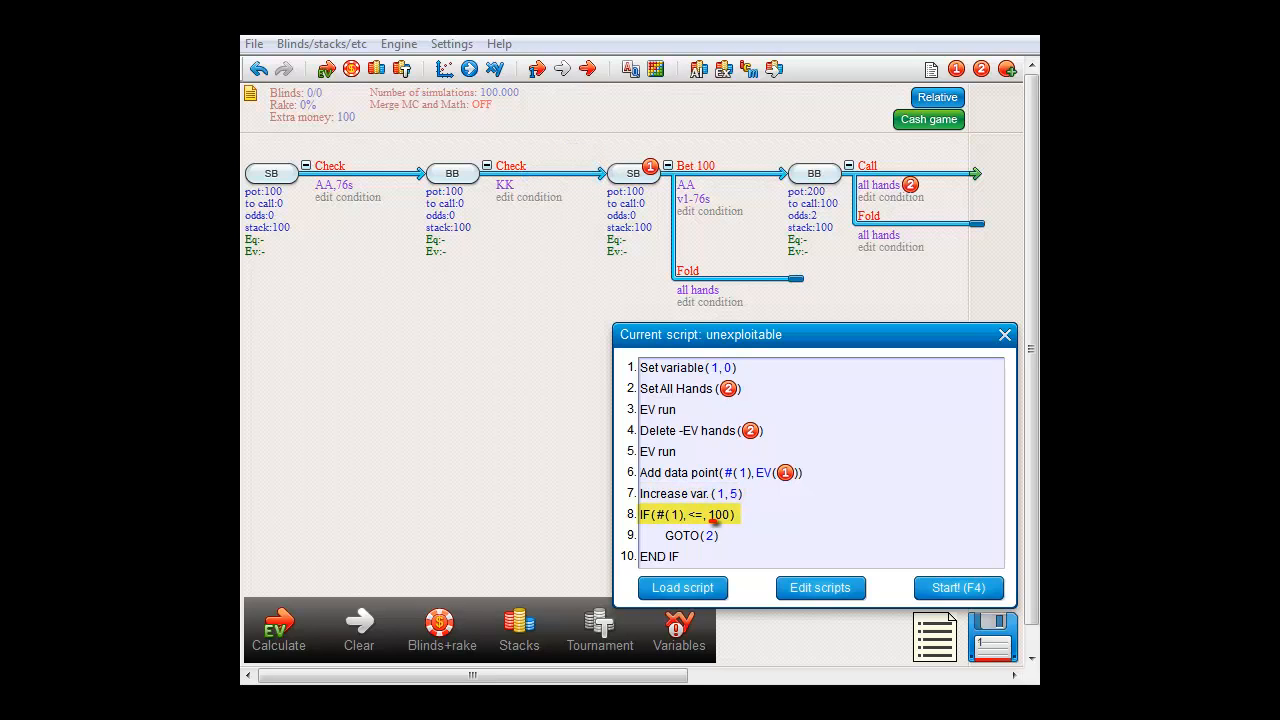
{"action": "left_click", "coordinate": [690, 536]}
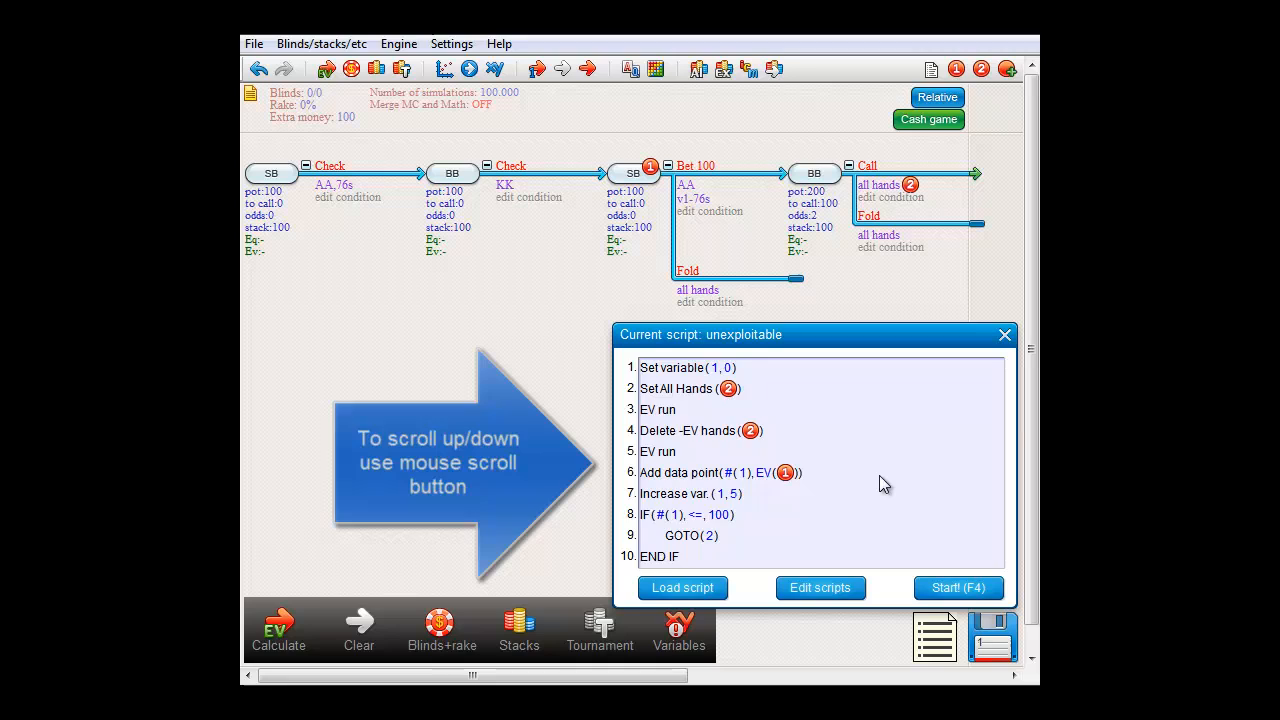
{"action": "scroll", "scroll_direction": "down", "scroll_amount": 3}
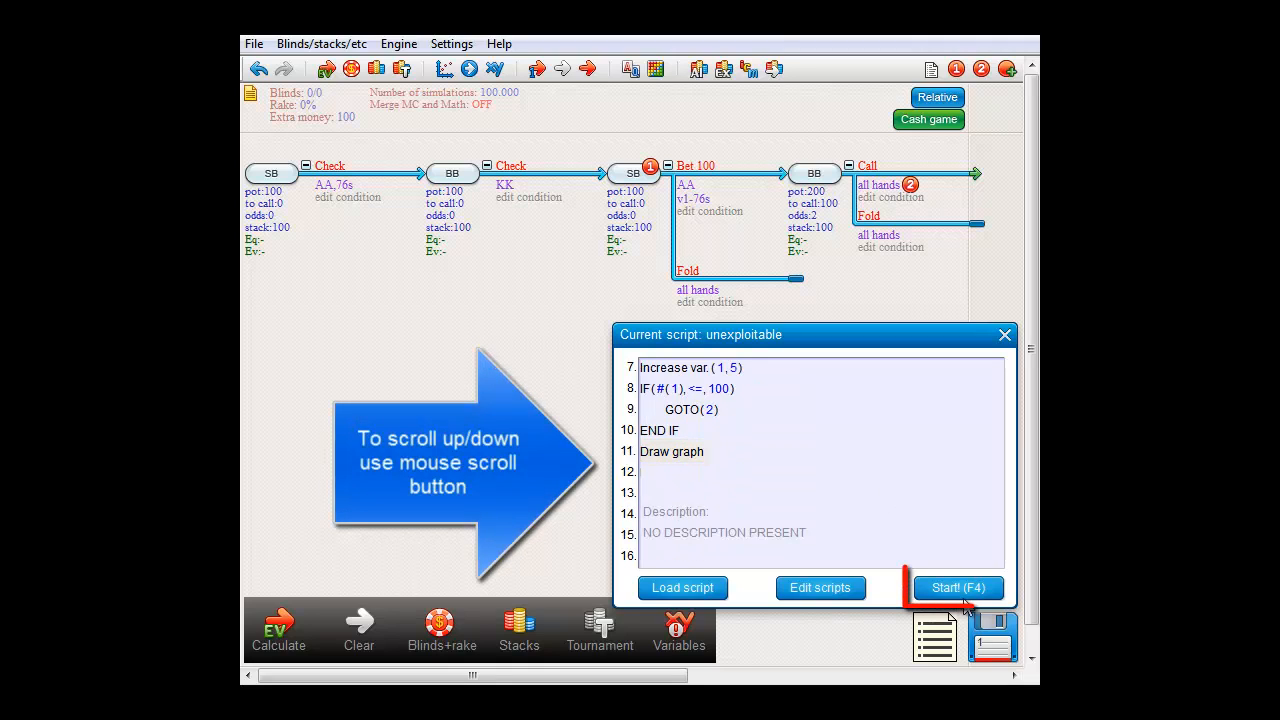
Run the unexploitable script, sweeping the 76s weight from 0 to 100
{"action": "left_click", "coordinate": [956, 588]}
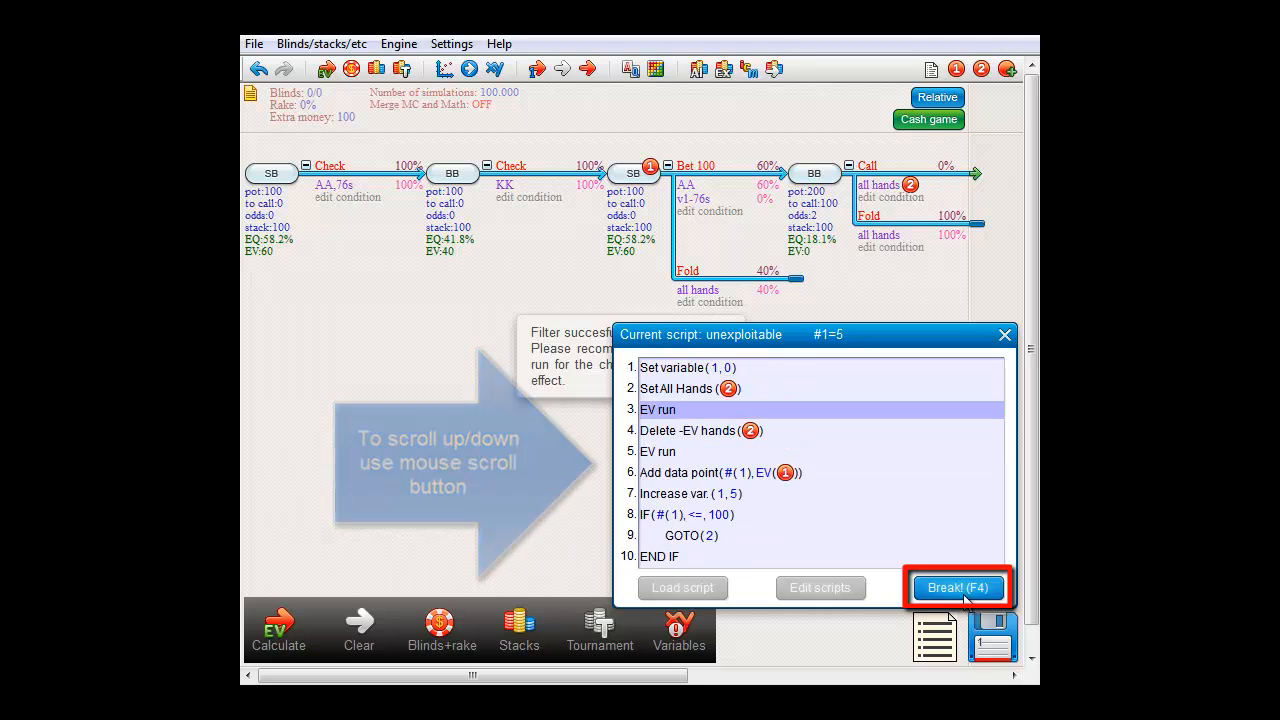
{"action": "left_click", "coordinate": [956, 588]}
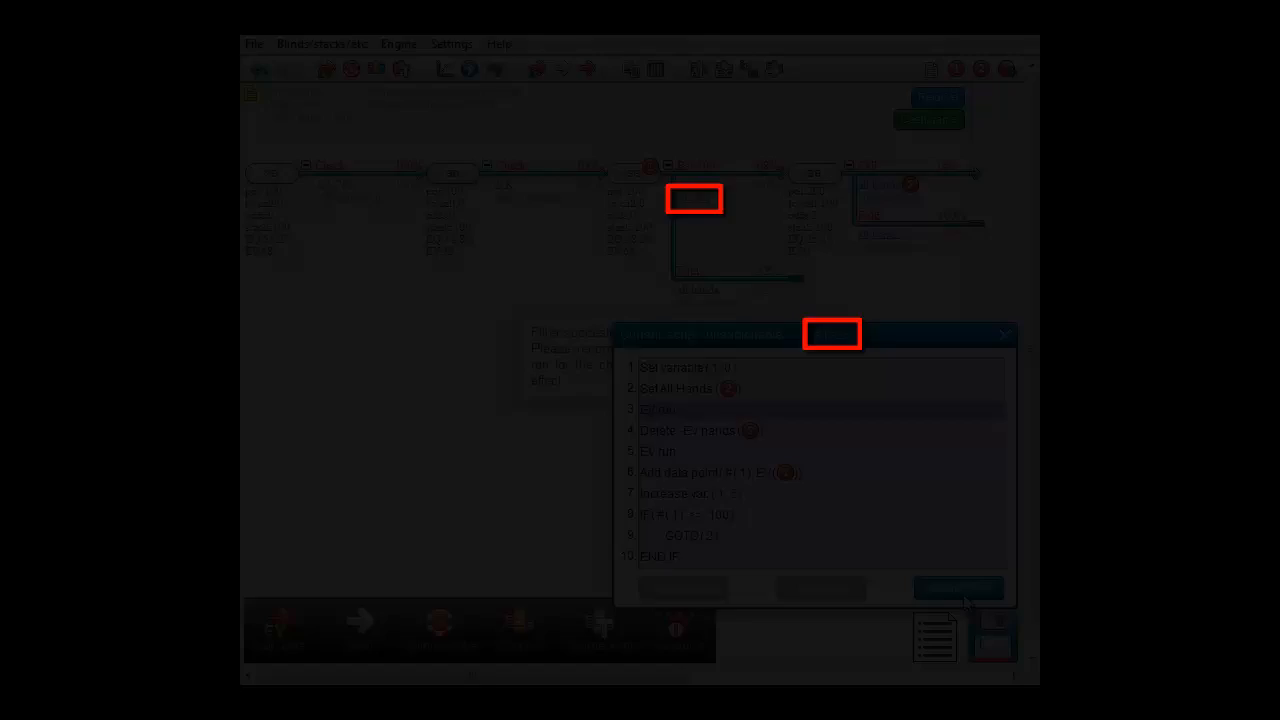
{"action": "left_click", "coordinate": [956, 588]}
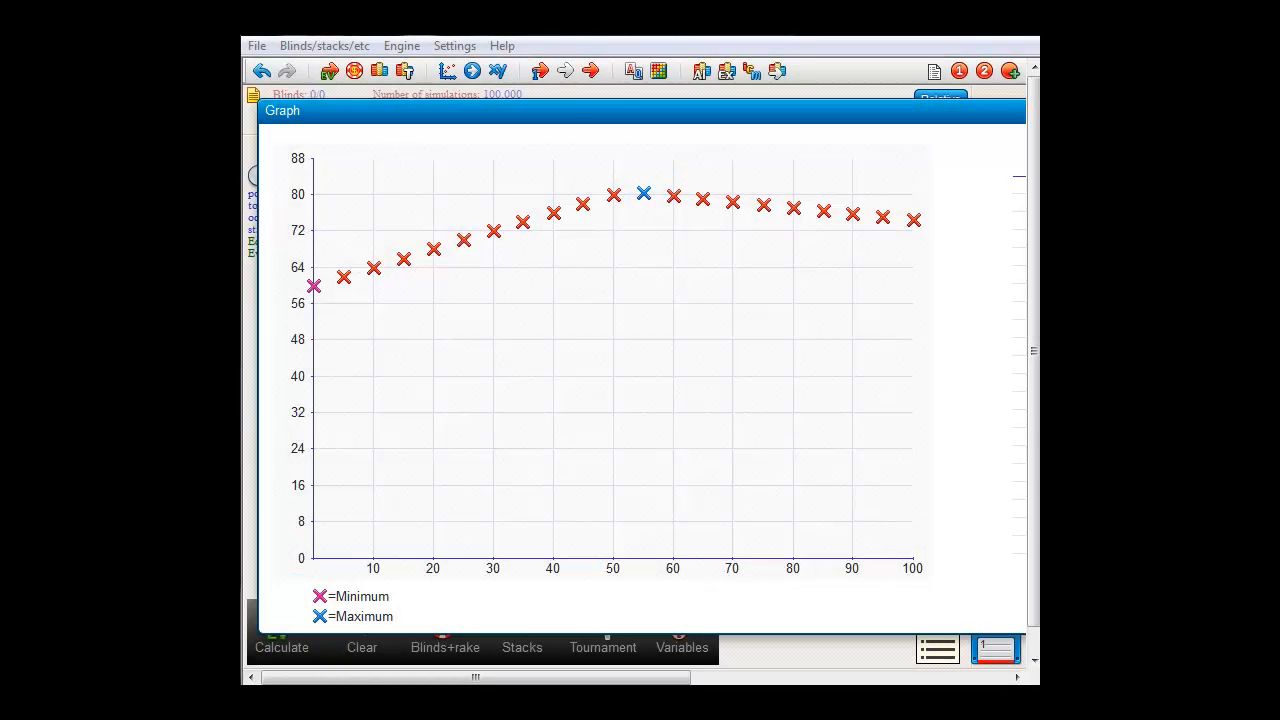
Inspect the resulting EV-versus-76s-weight graph, with its peak around 55
{"action": "left_click", "coordinate": [316, 284]}
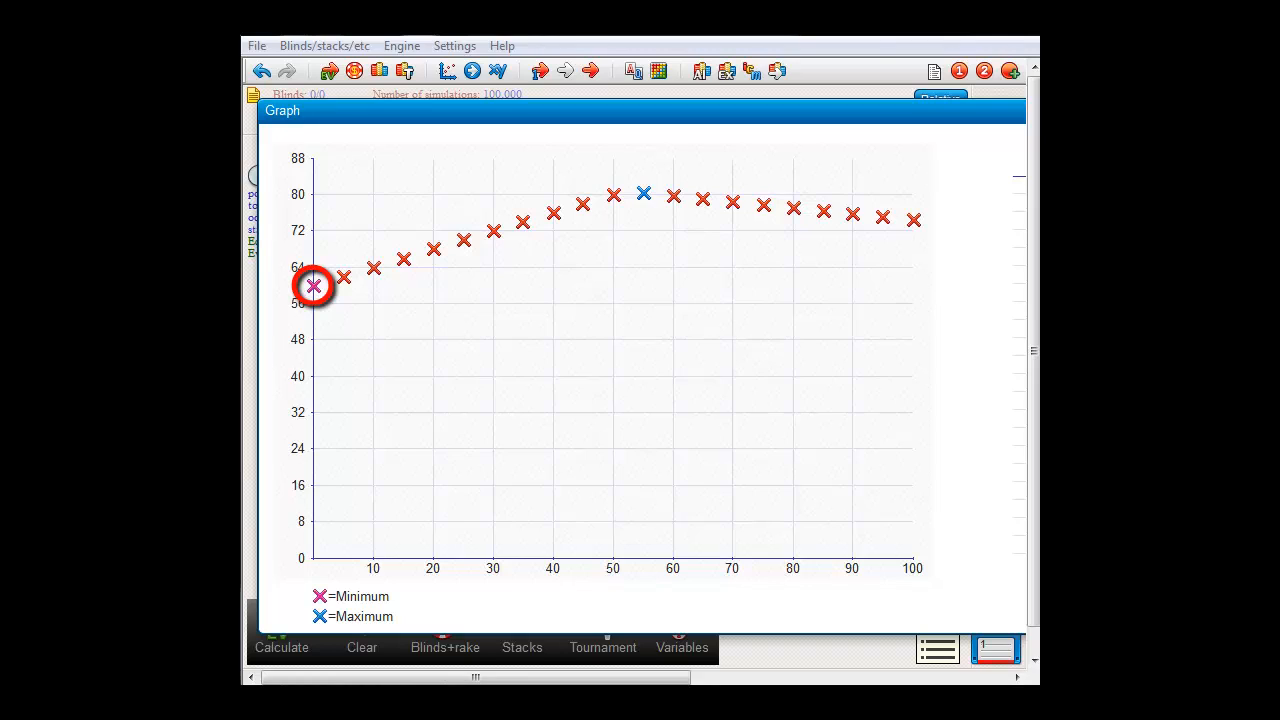
{"action": "left_click_drag", "start_coordinate": [316, 284], "coordinate": [640, 190]}
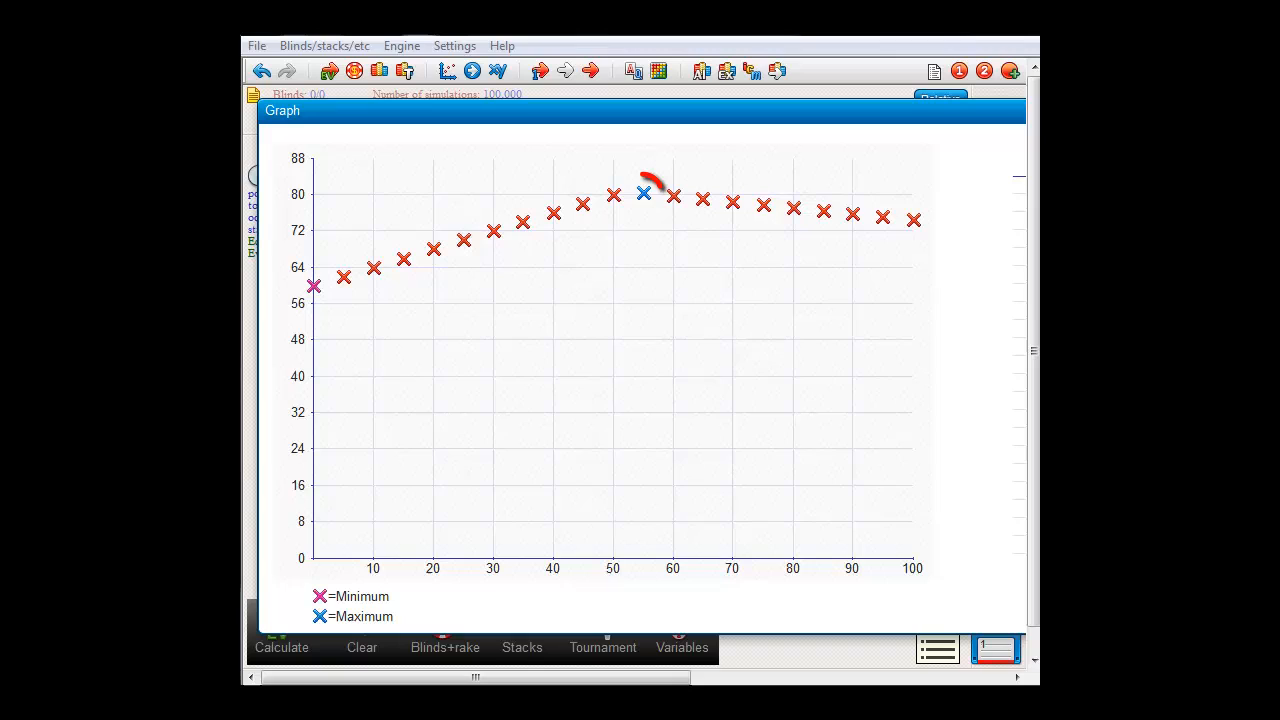
{"action": "left_click", "coordinate": [644, 192]}
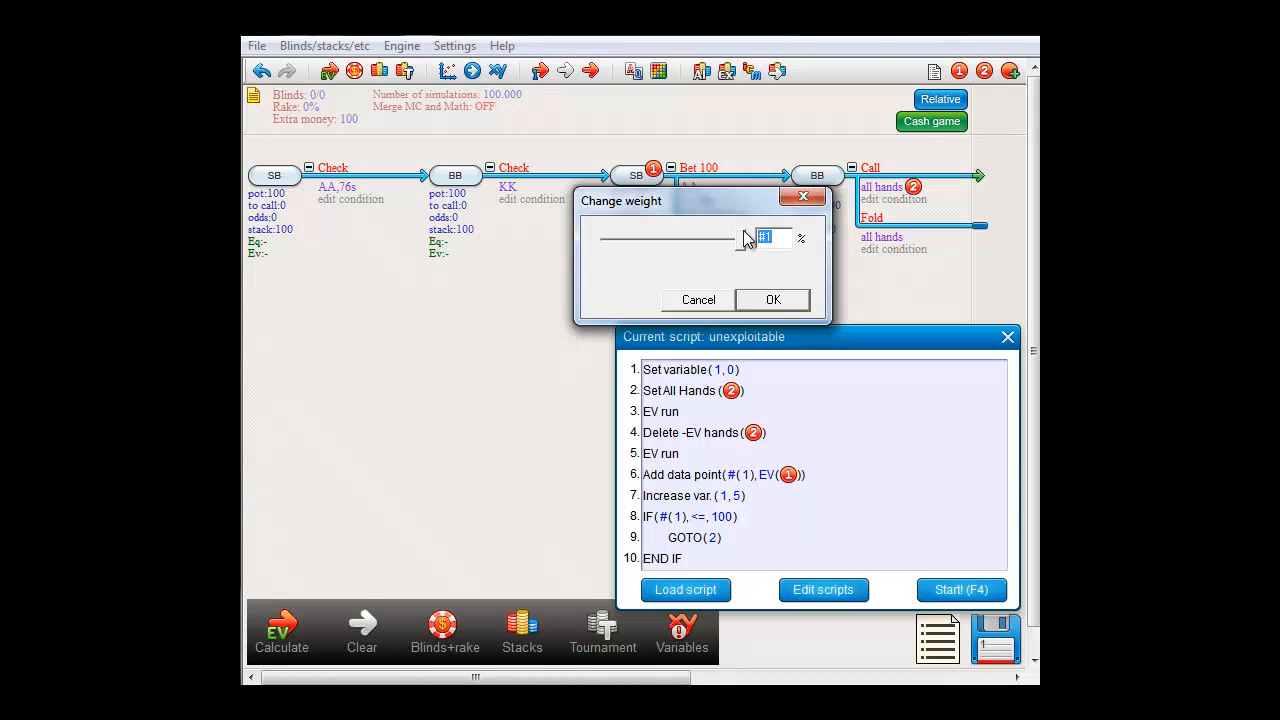
Slide the 76s variable weight to 51.8% and confirm it
{"action": "left_click_drag", "start_coordinate": [736, 240], "coordinate": [672, 240]}
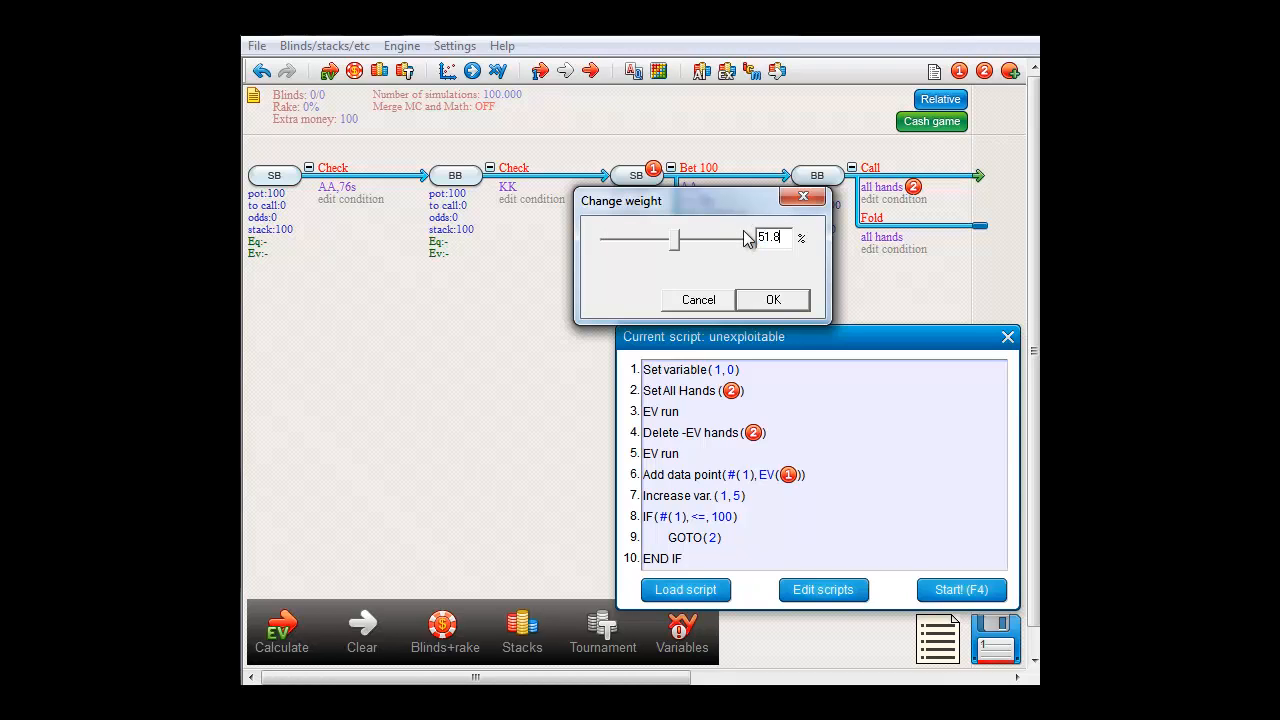
{"action": "left_click", "coordinate": [772, 300]}
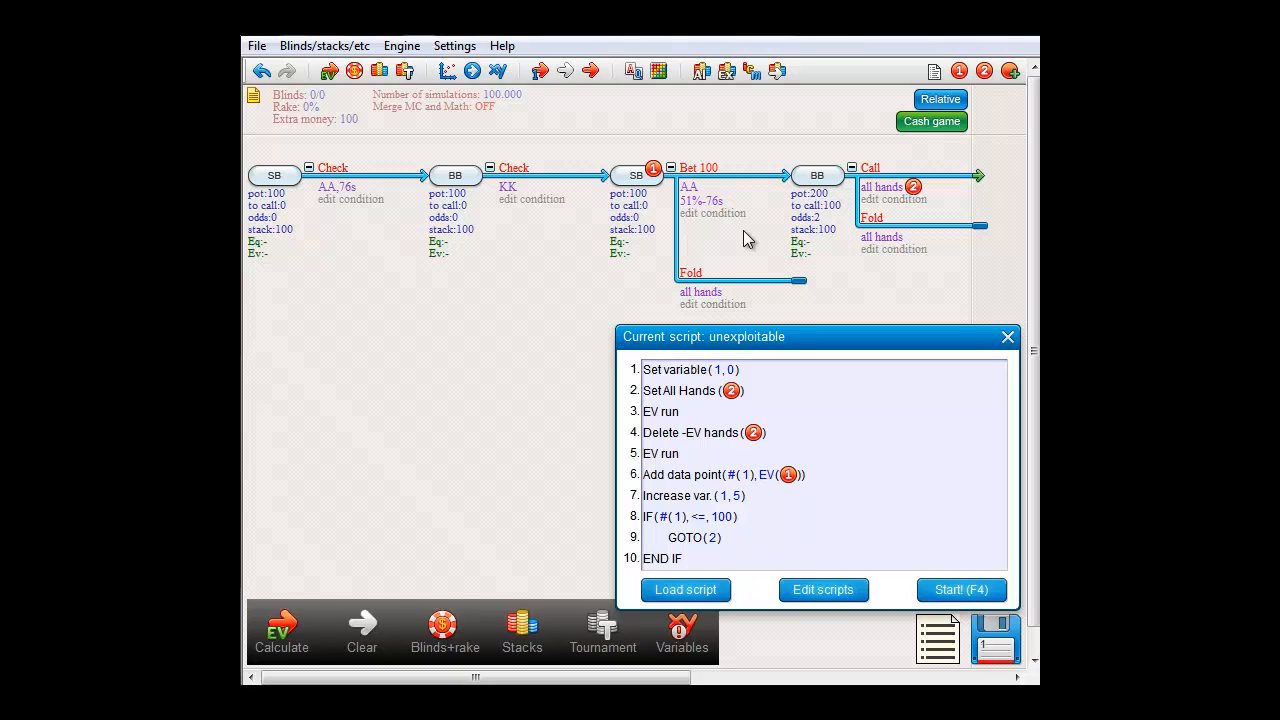
{"action": "mouse_move", "coordinate": [280, 630]}
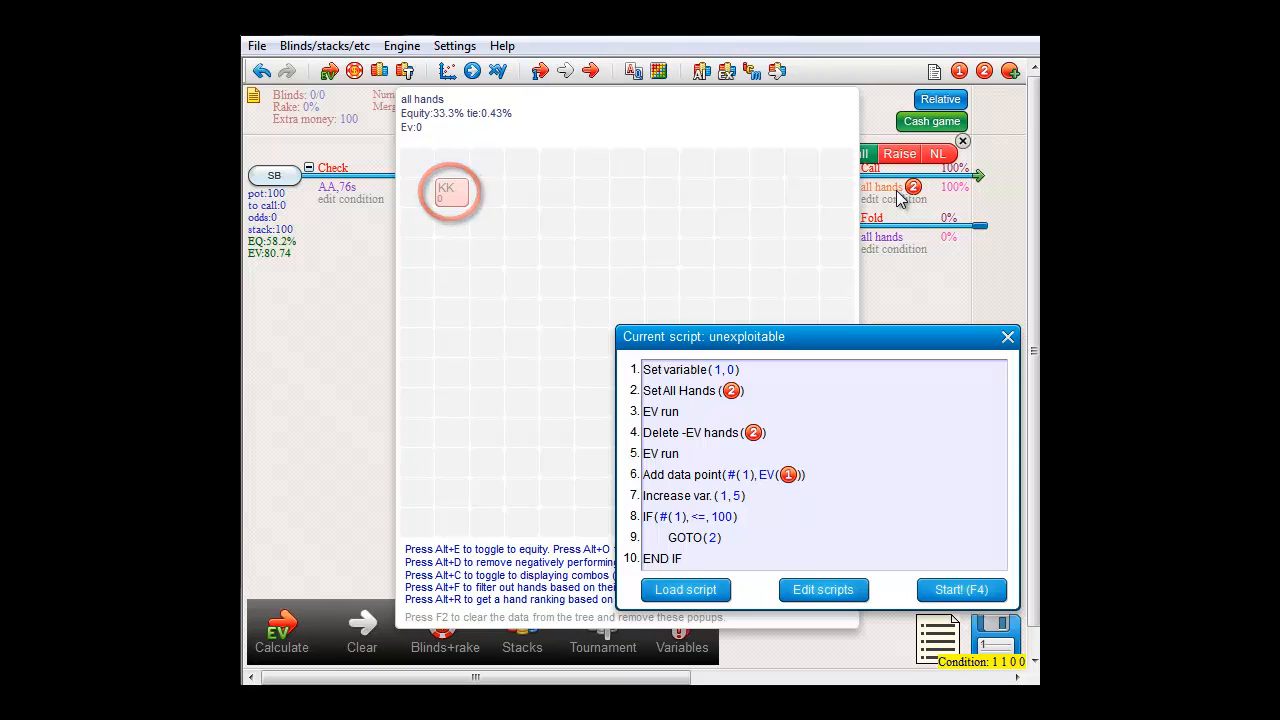
Dismiss the range popup after calculation showing SB EV 80.74, then close the script panel
{"action": "left_click", "coordinate": [960, 588]}
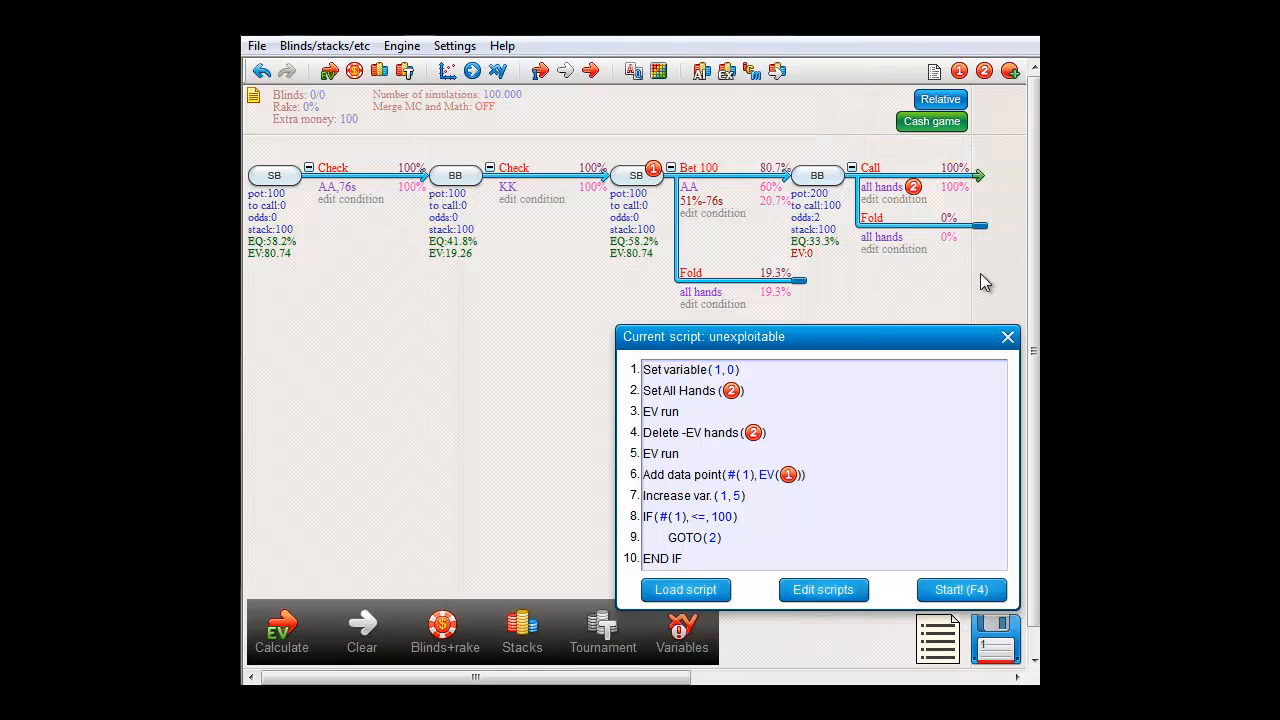
{"action": "left_click", "coordinate": [710, 272]}
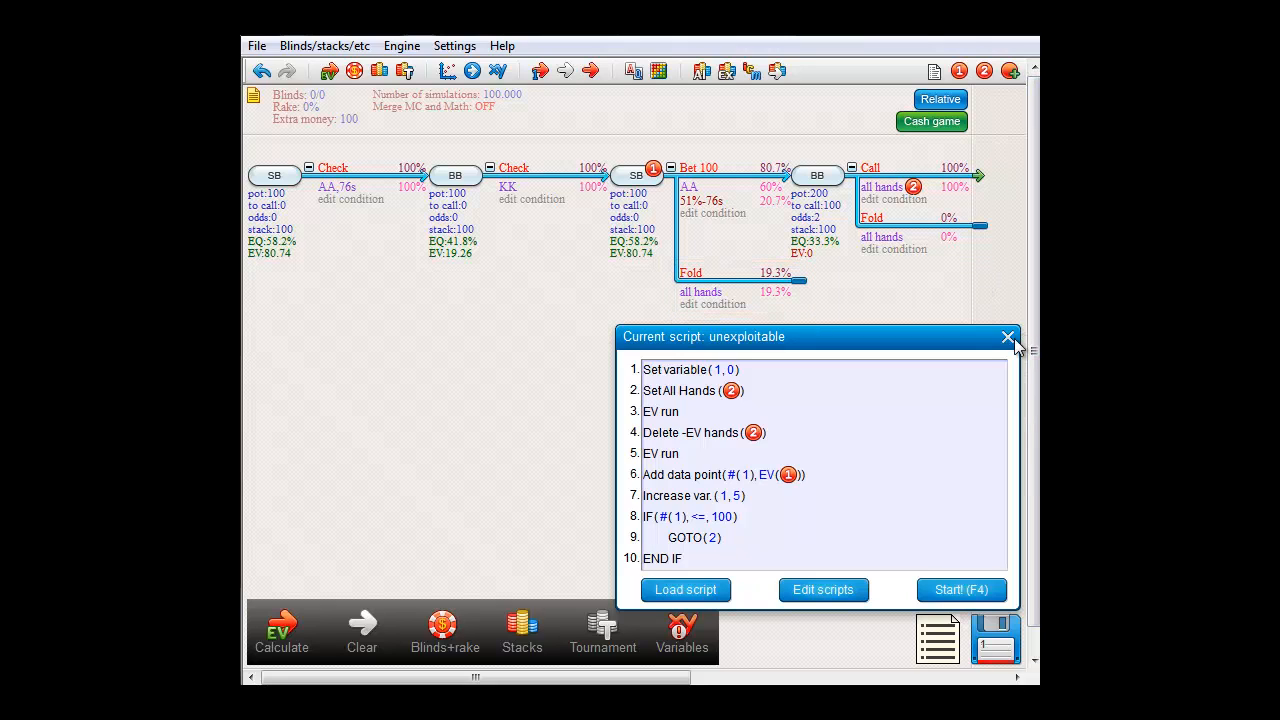
{"action": "left_click", "coordinate": [1008, 336]}
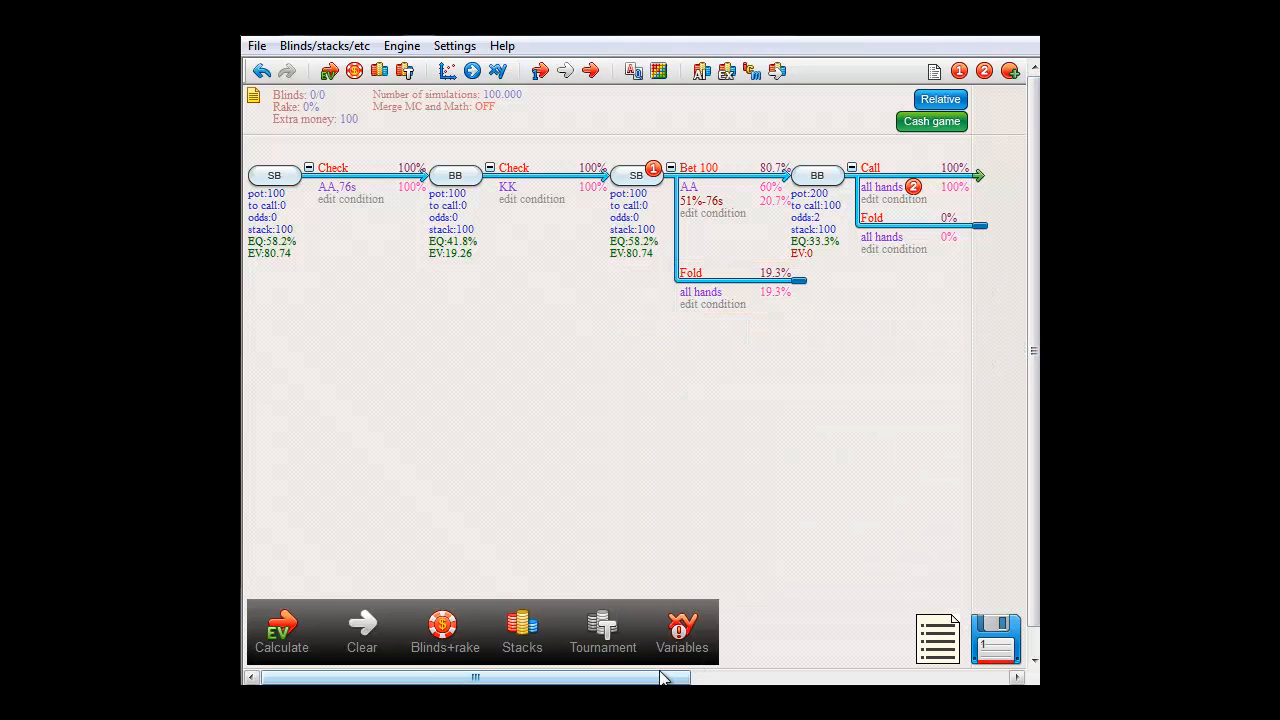
Review the Bet 100 per-hand EV popup, then switch BB's top response to Fold
{"action": "left_click_drag", "start_coordinate": [476, 678], "coordinate": [630, 678]}
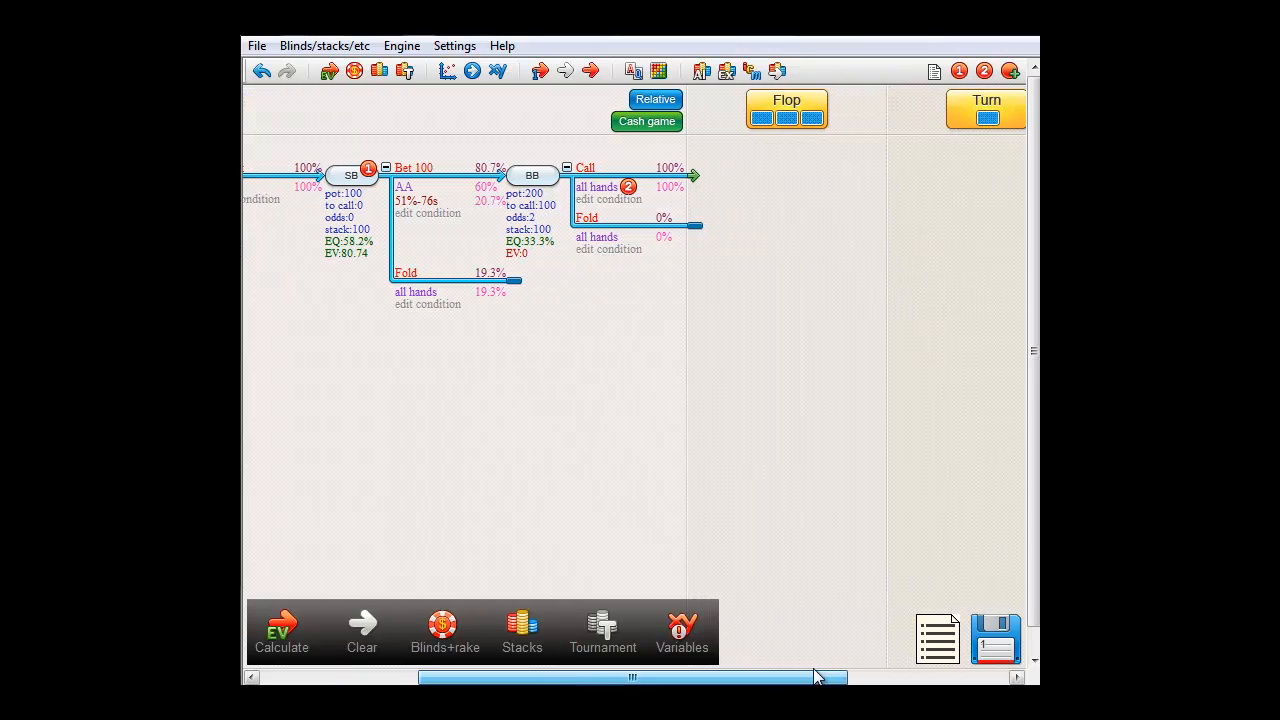
{"action": "left_click", "coordinate": [412, 168]}
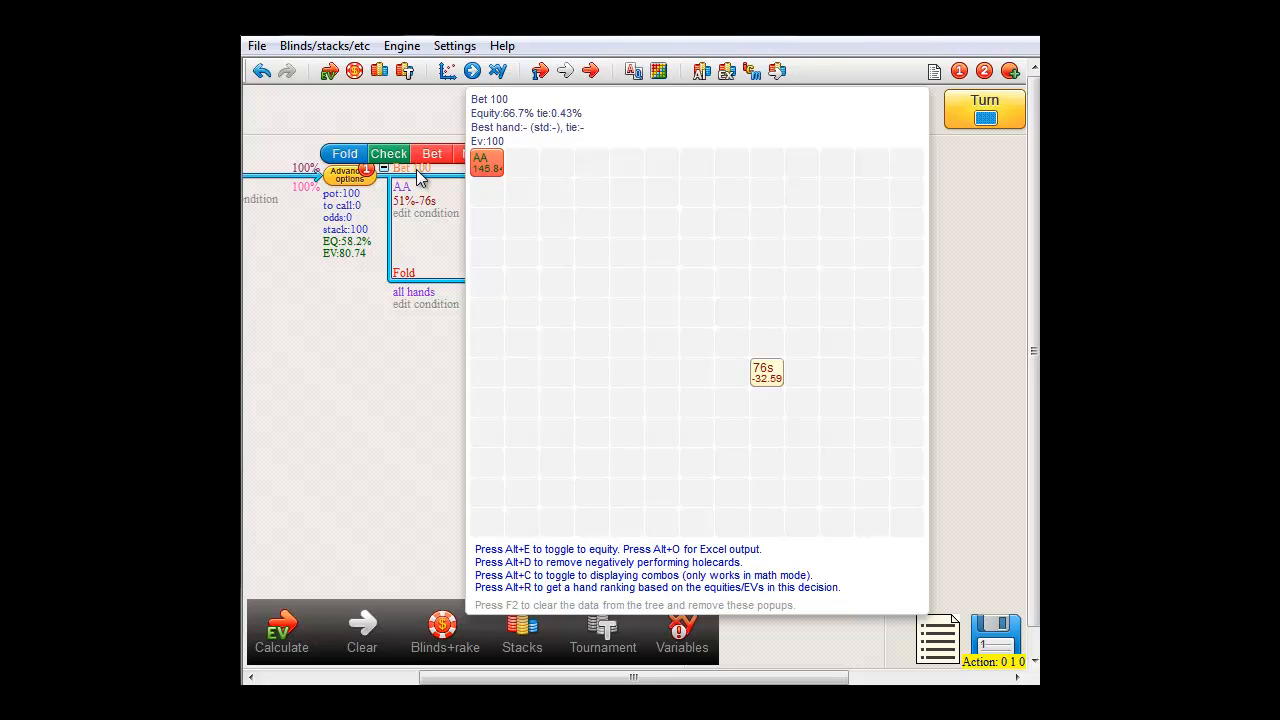
{"action": "left_click", "coordinate": [280, 630]}
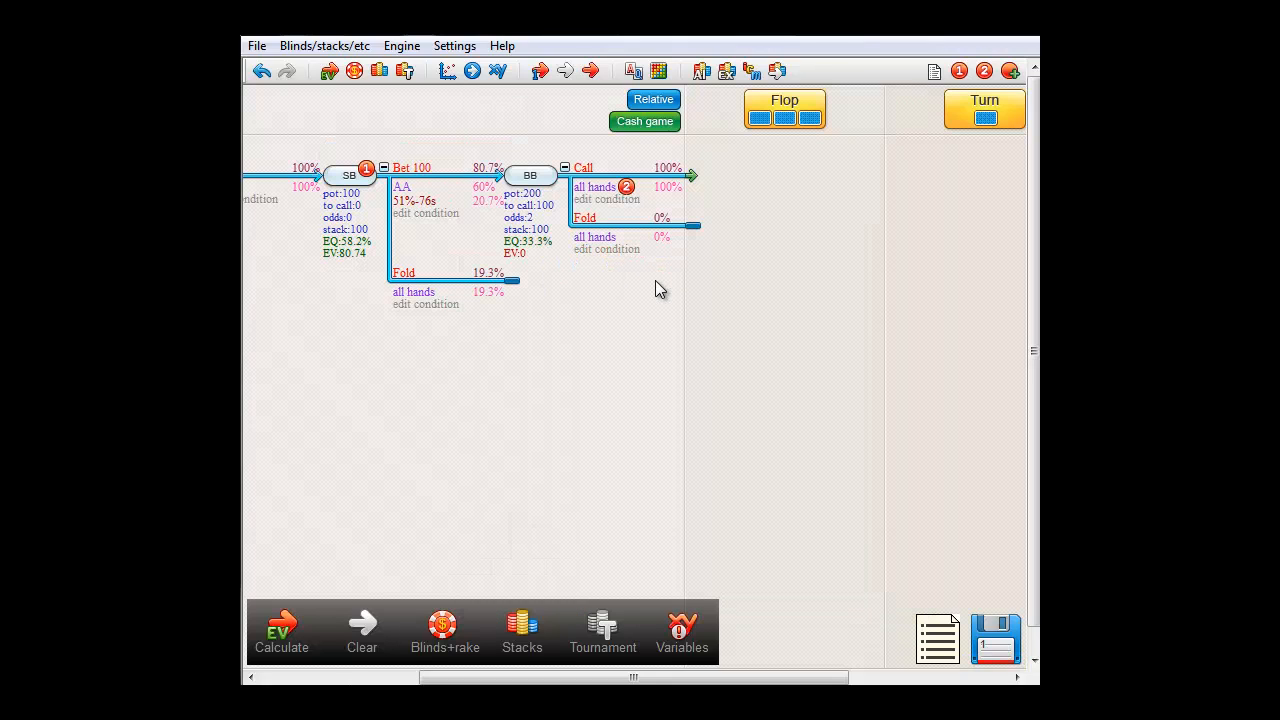
{"action": "mouse_move", "coordinate": [652, 282]}
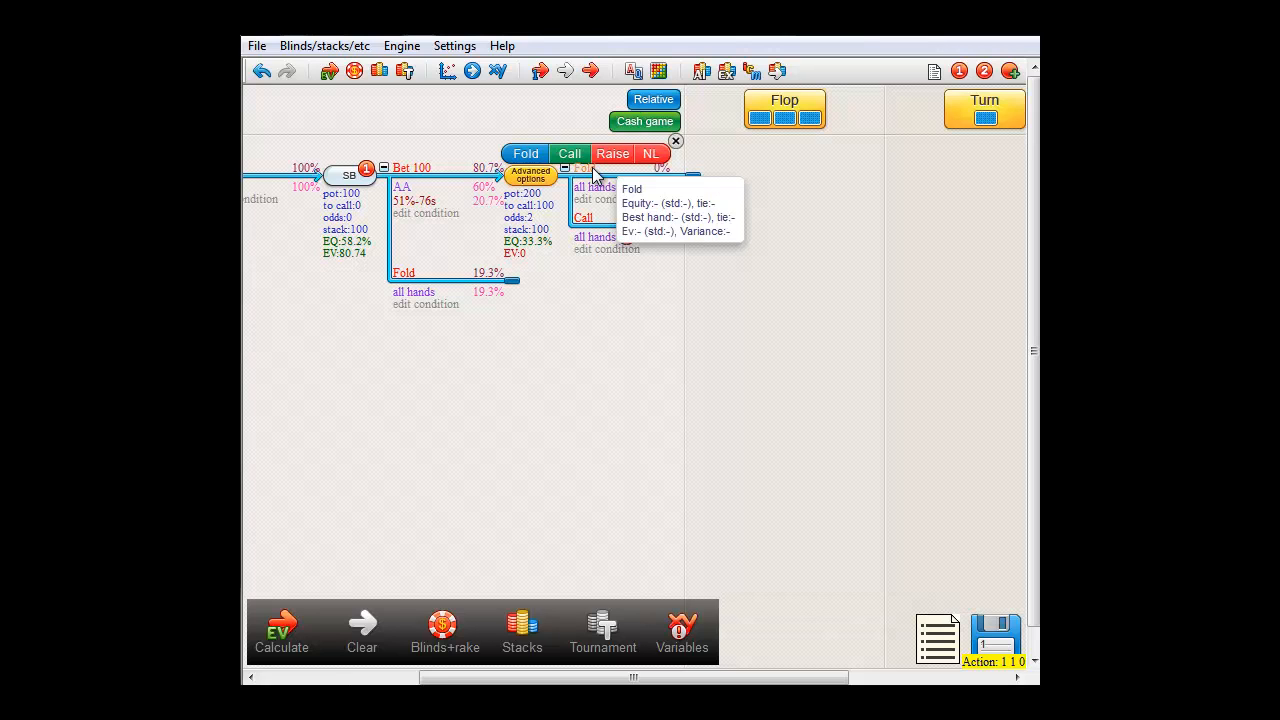
{"action": "left_click", "coordinate": [676, 140]}
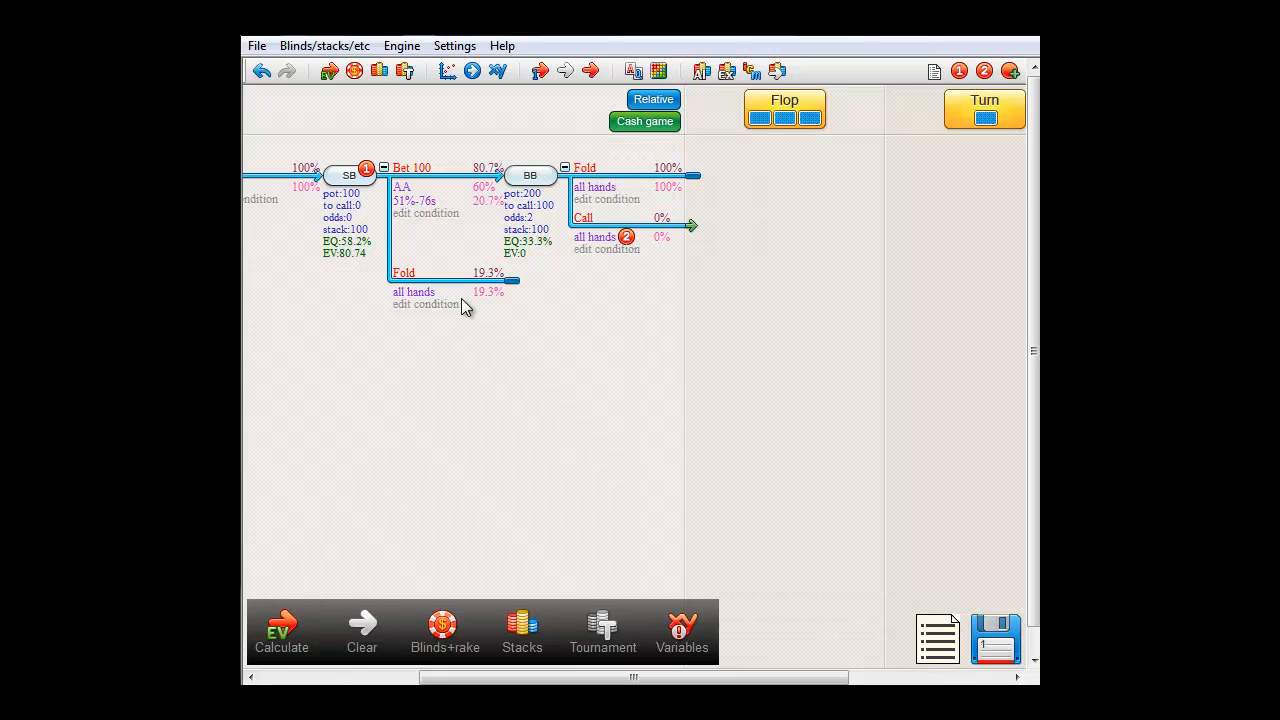